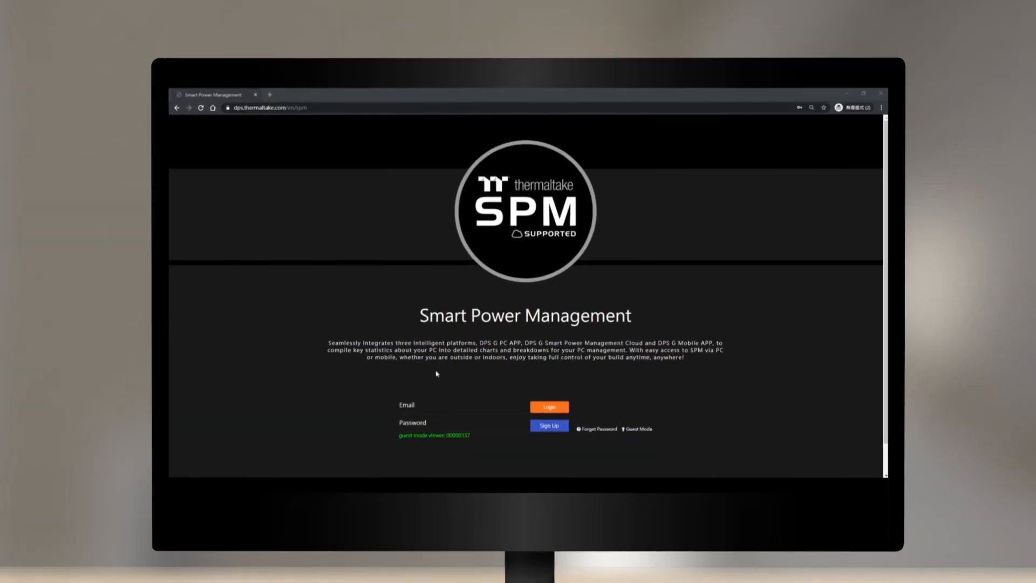
left_click(476, 405)
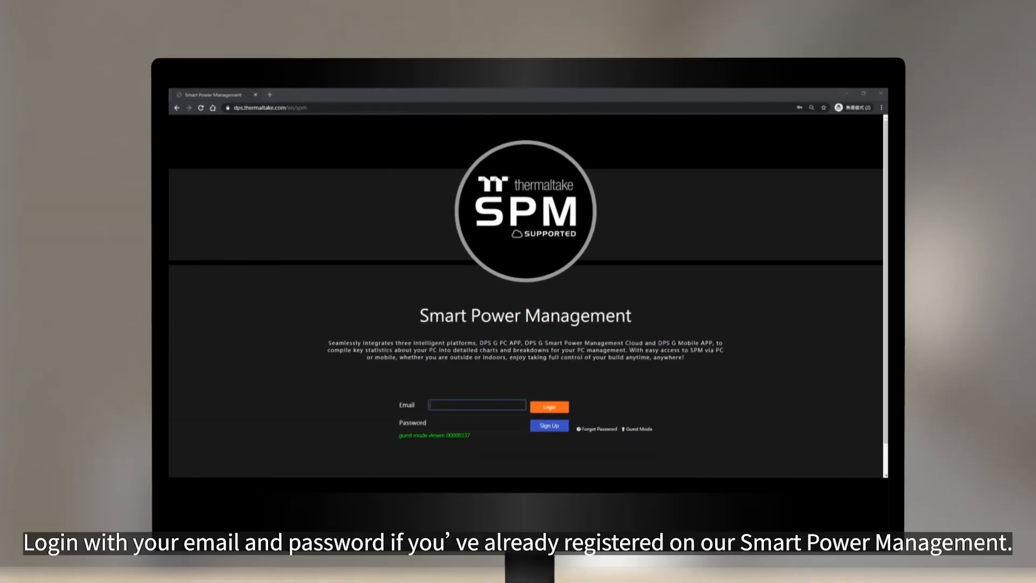
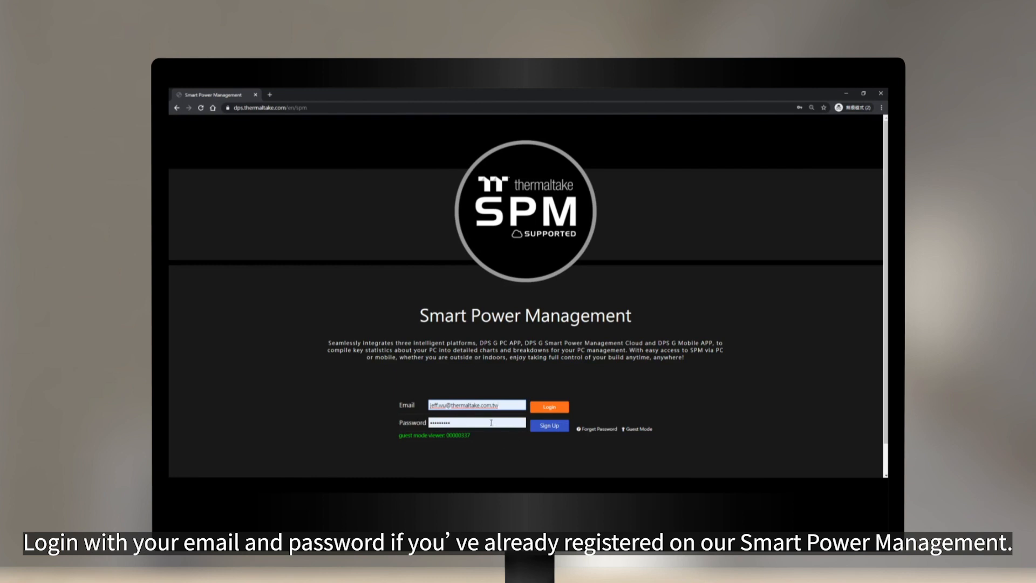
mouse_move(638, 411)
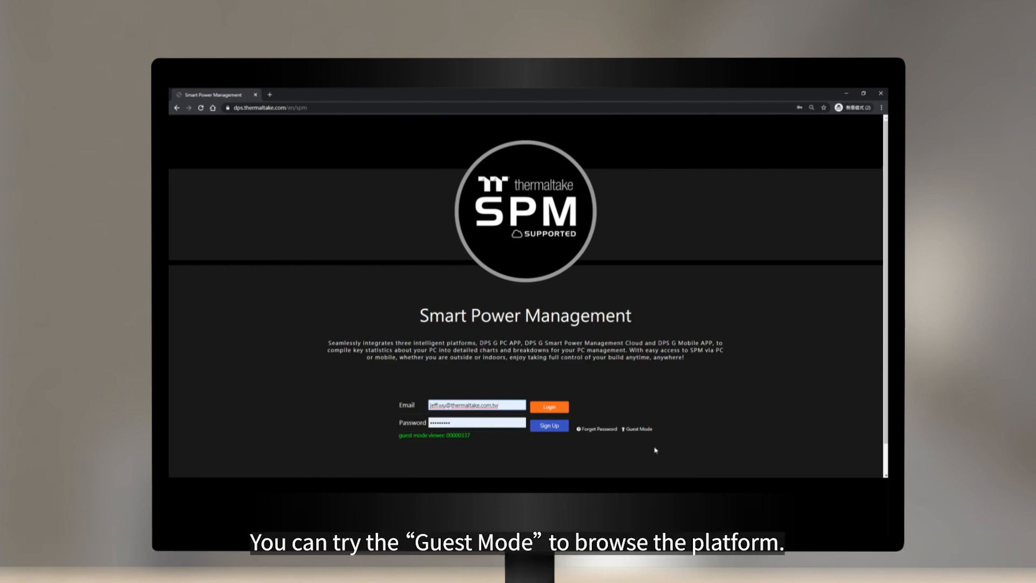
left_click(637, 429)
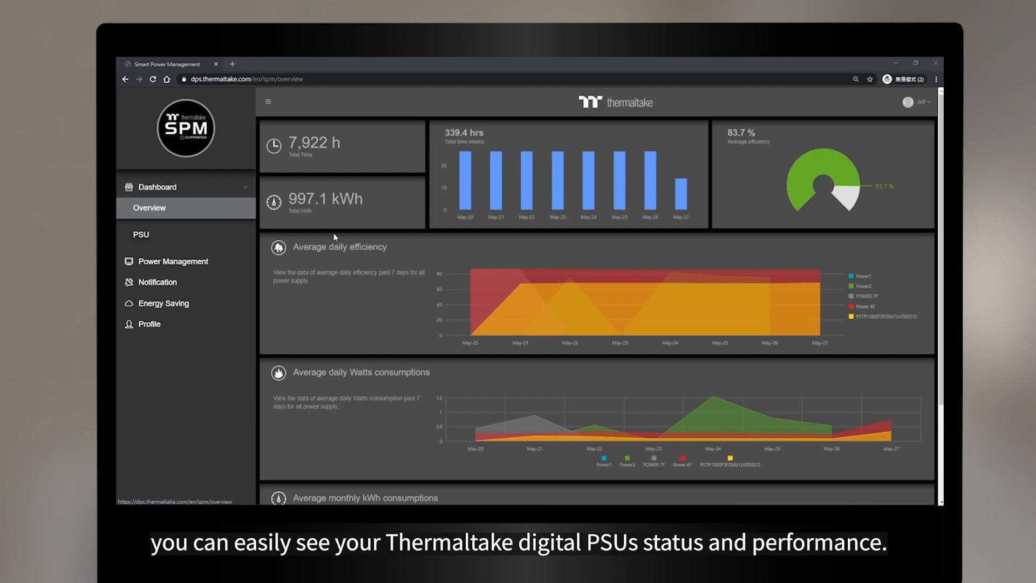
mouse_move(596, 236)
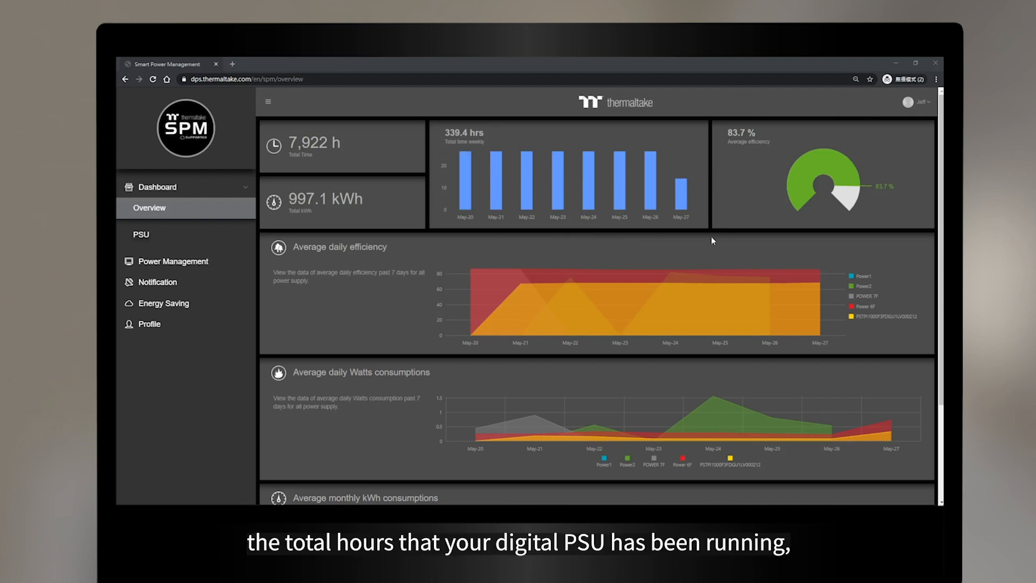
mouse_move(694, 141)
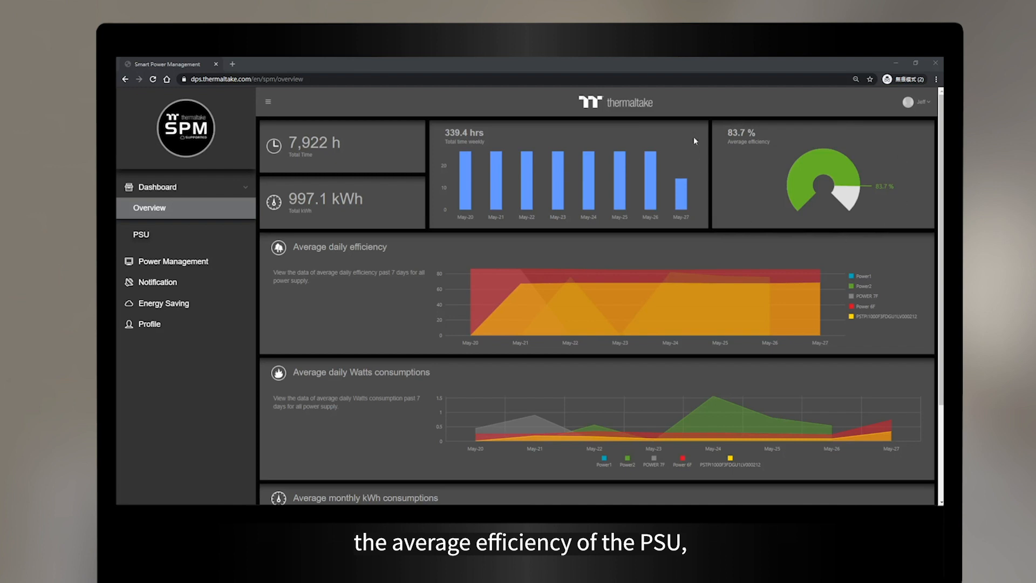
mouse_move(256, 260)
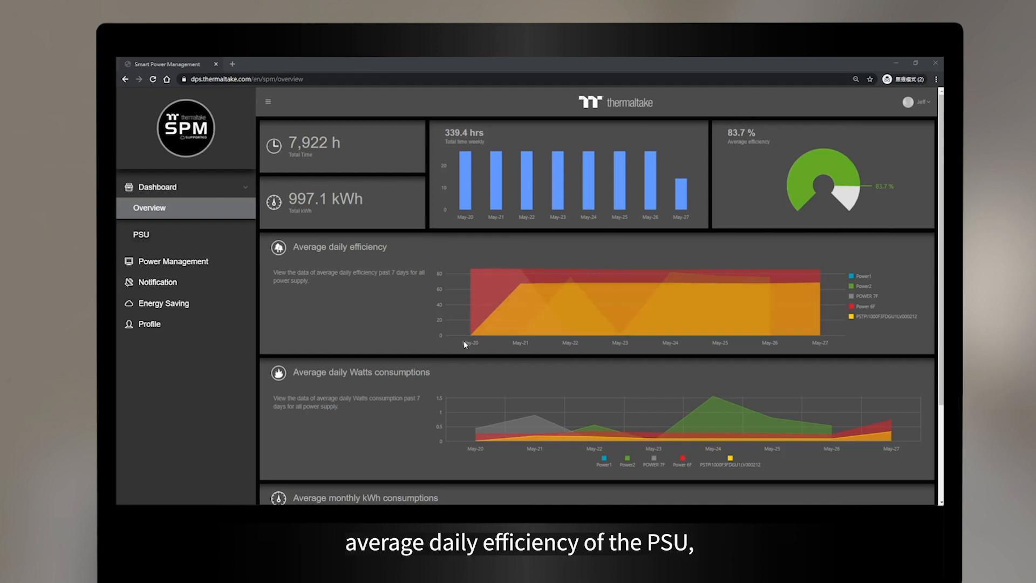
mouse_move(423, 455)
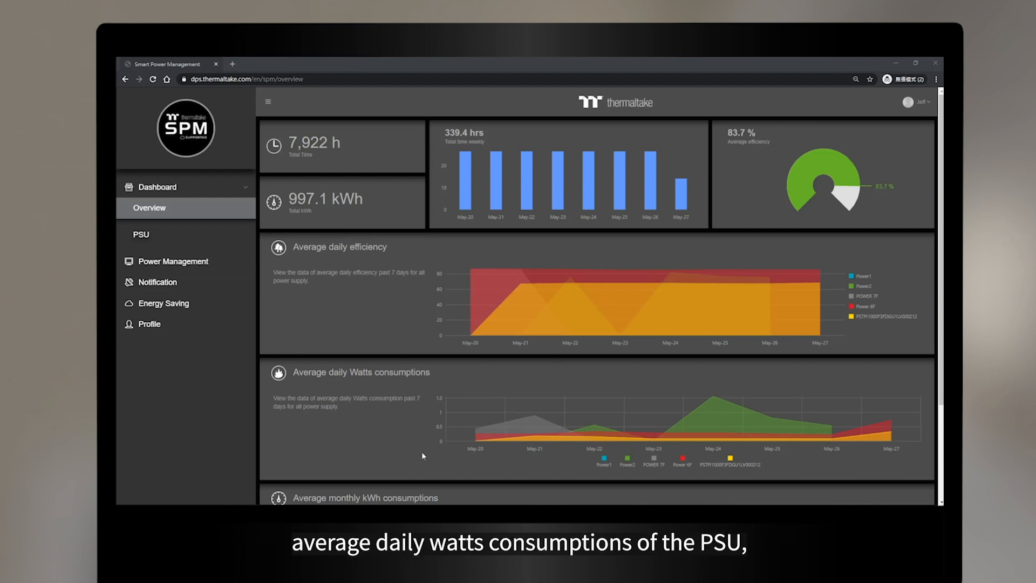
scroll("down", 3)
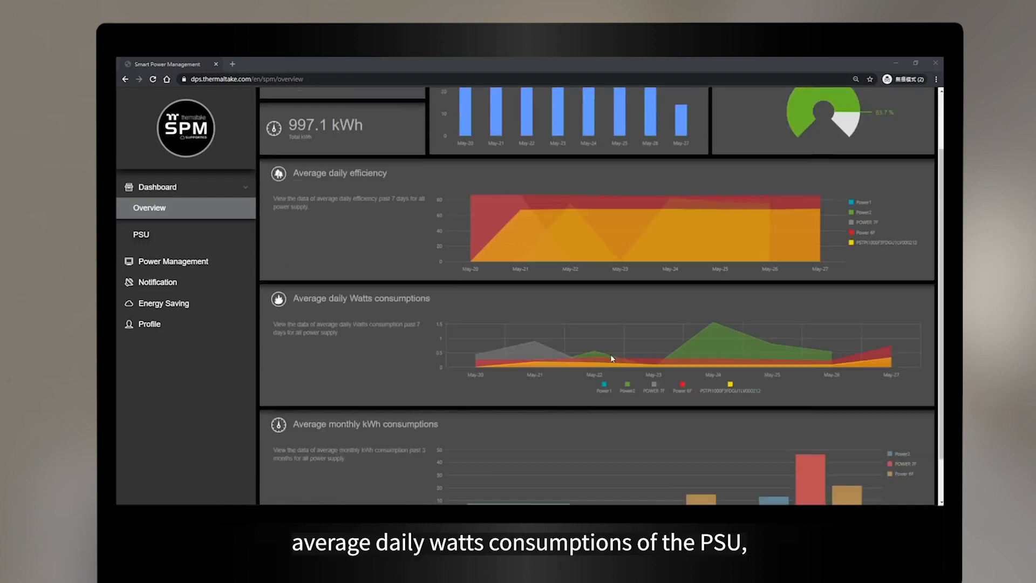
scroll("down", 3)
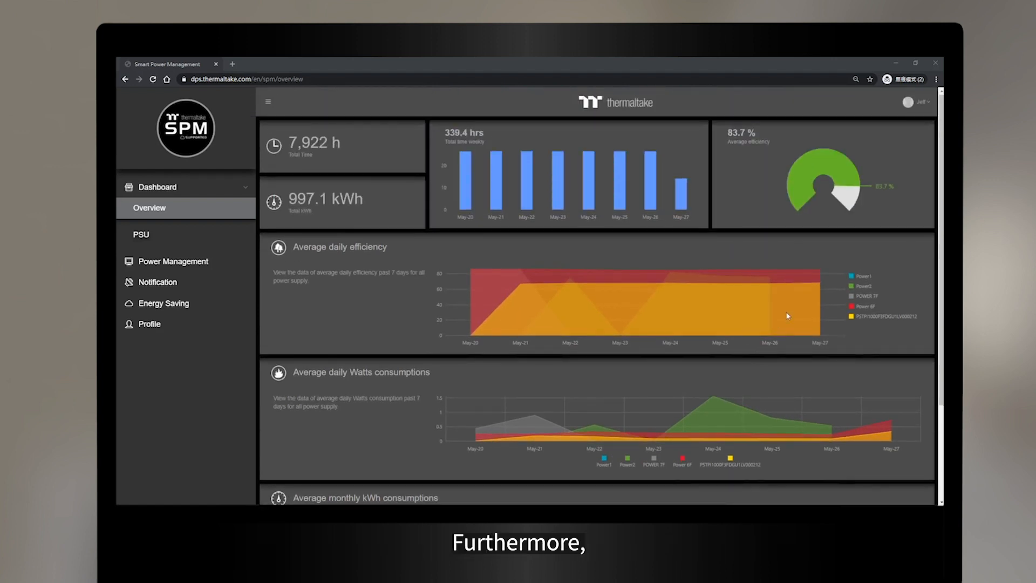
mouse_move(626, 235)
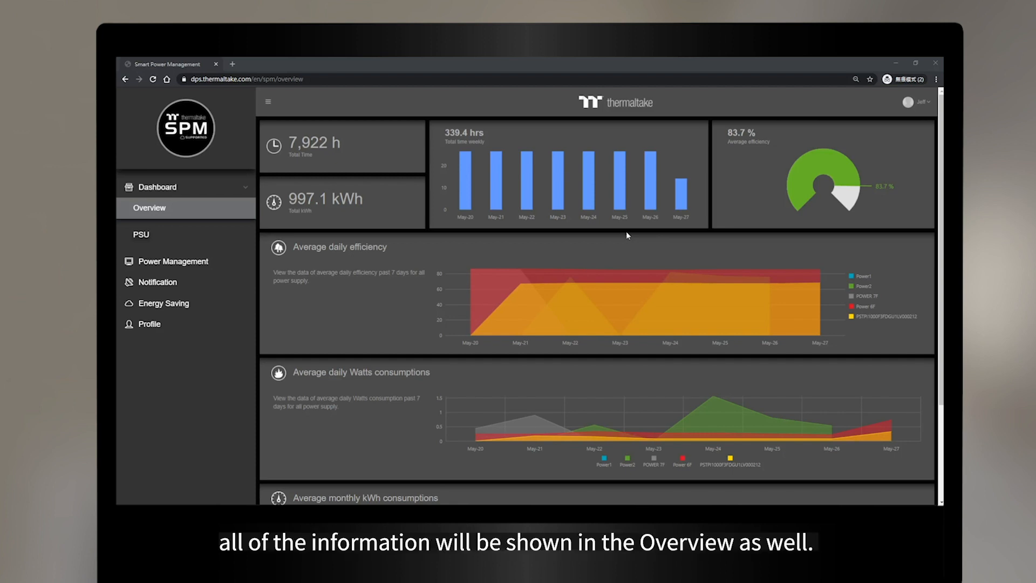
scroll("down", 3)
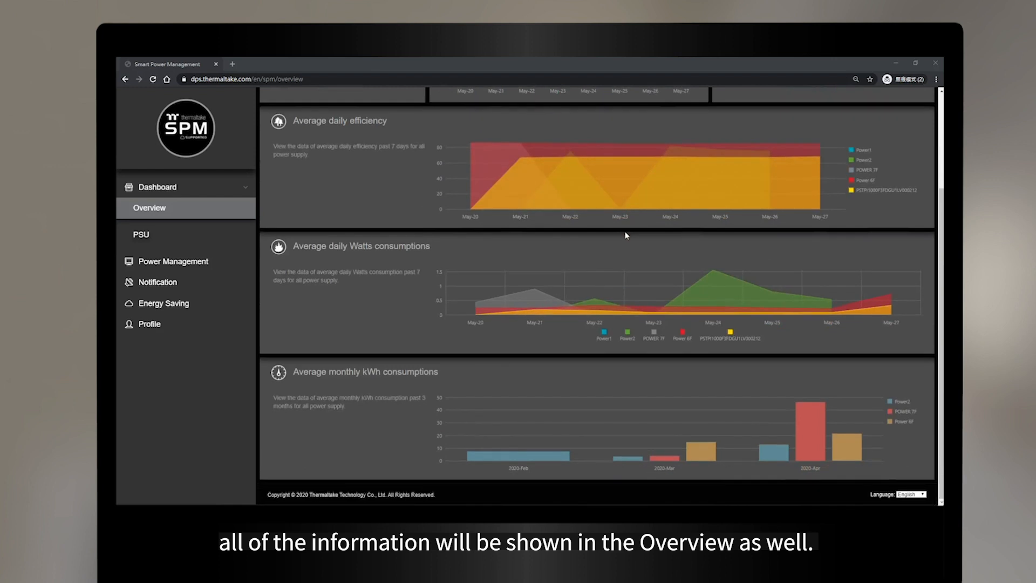
Show the PSU details page and select Power 6F from the power supply list
left_click(140, 234)
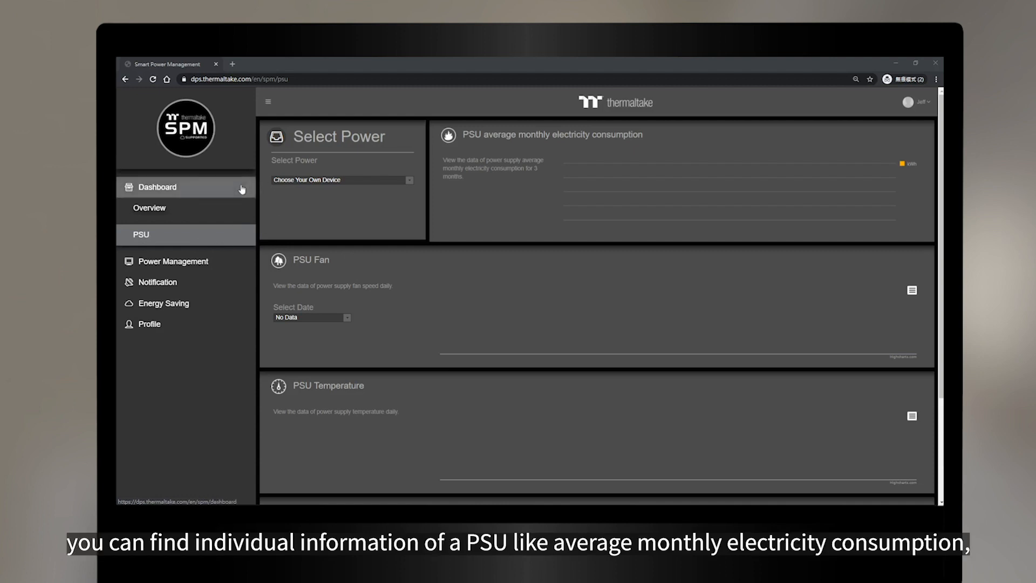
mouse_move(498, 218)
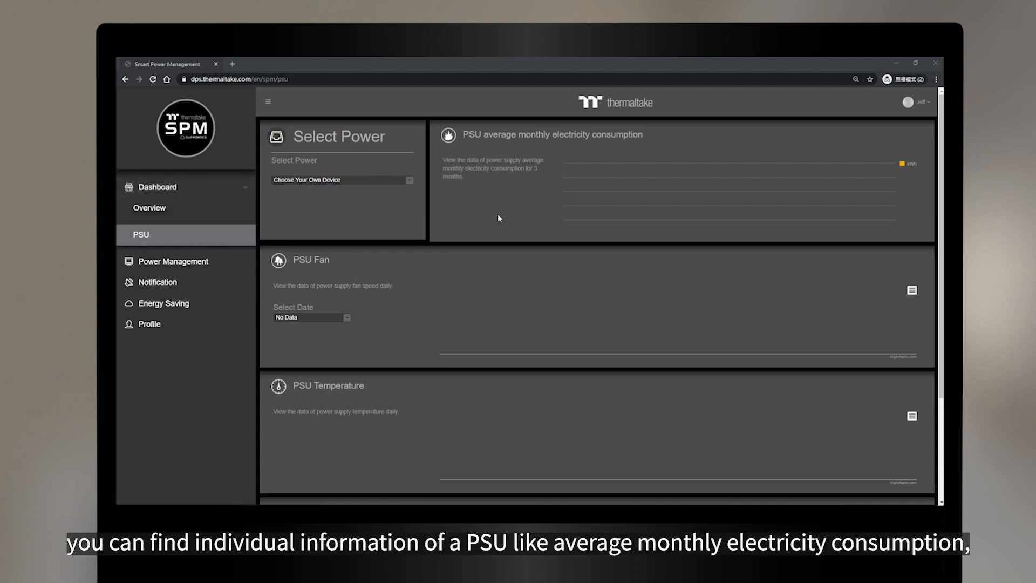
mouse_move(432, 152)
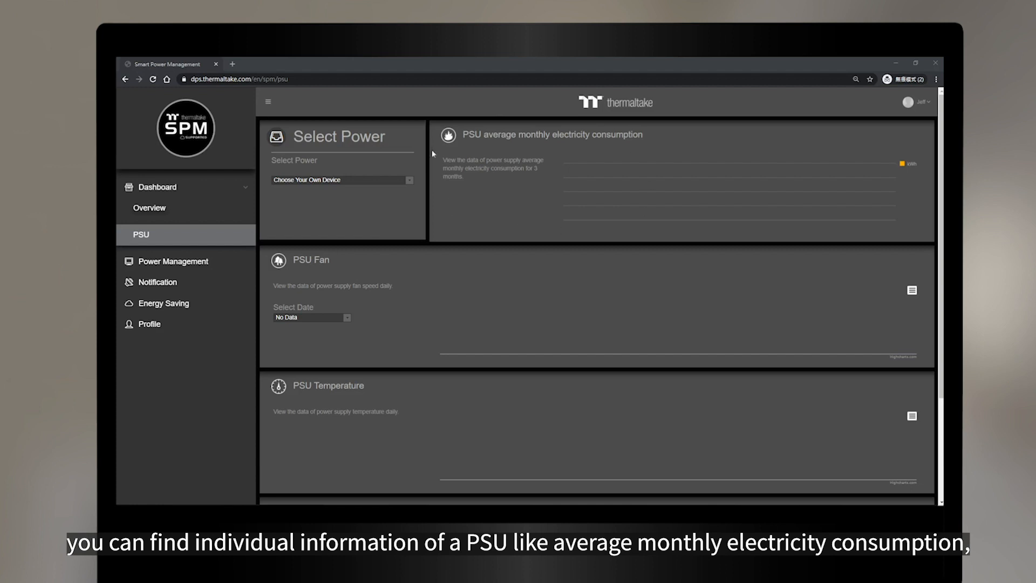
mouse_move(395, 365)
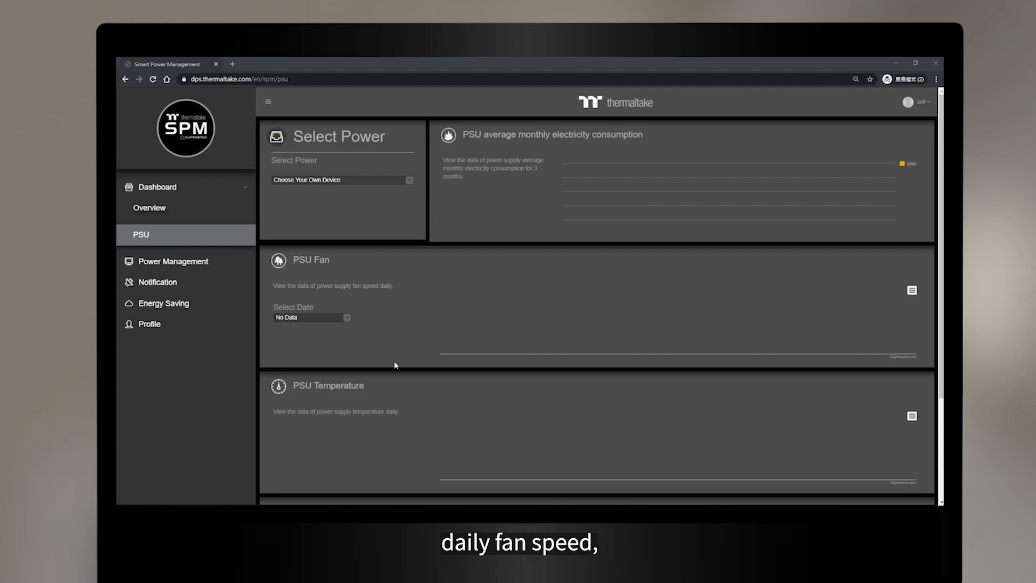
mouse_move(417, 358)
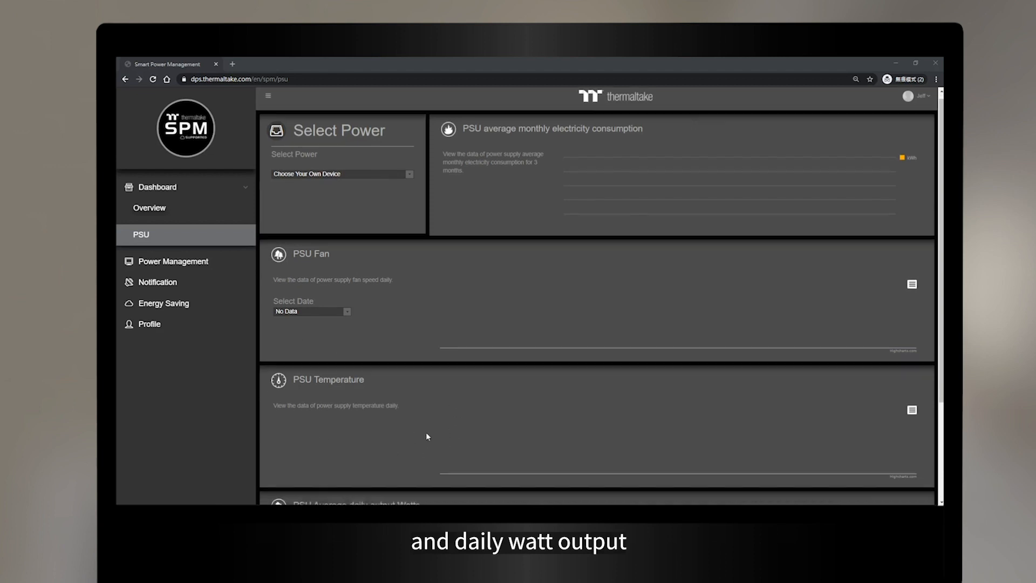
scroll("down", 3)
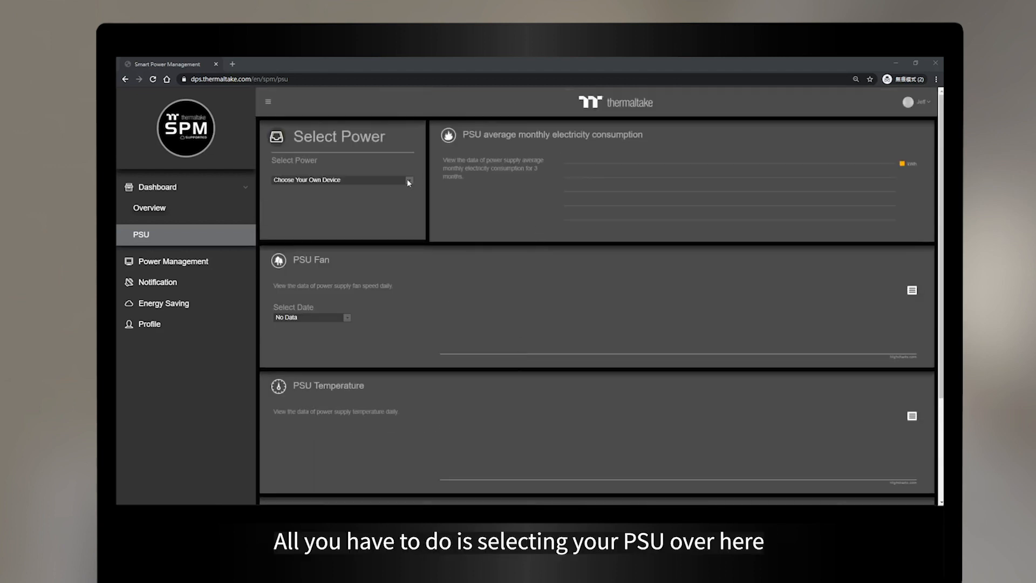
left_click(340, 181)
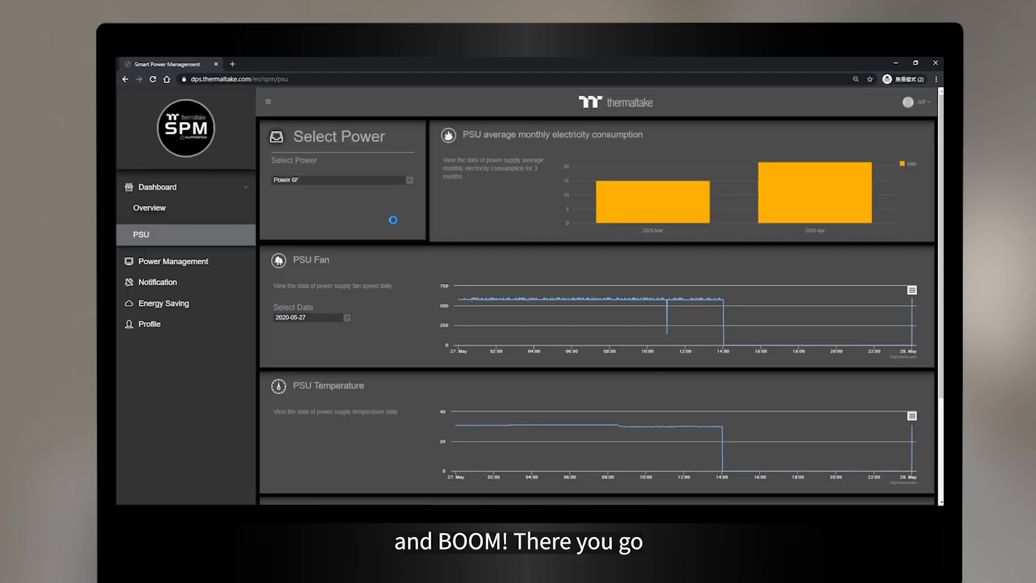
left_click(171, 260)
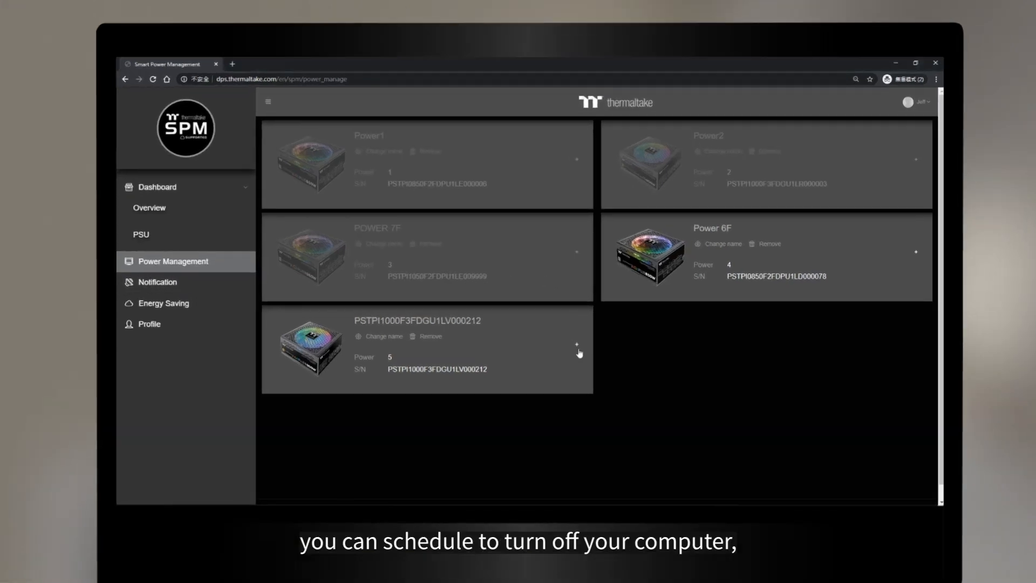
Show the options menu for the PSTPI1000F3FDGU1LV000212 power supply card
left_click(576, 345)
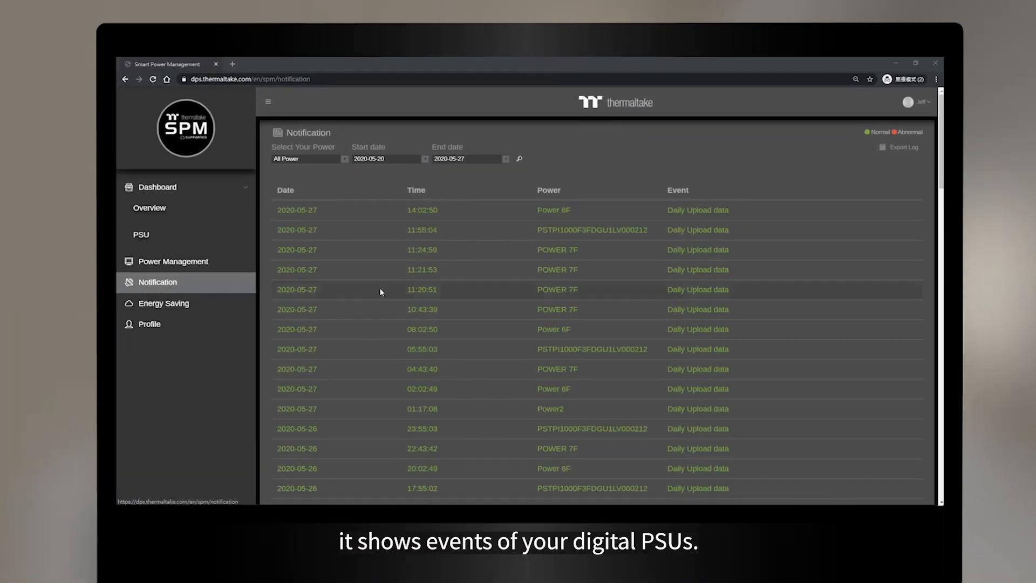
mouse_move(653, 163)
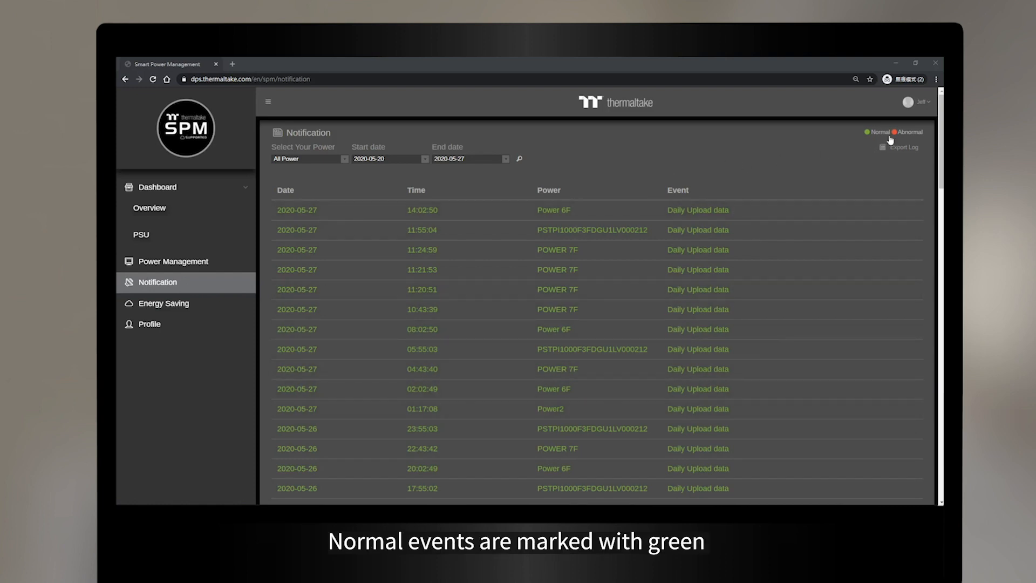
mouse_move(923, 139)
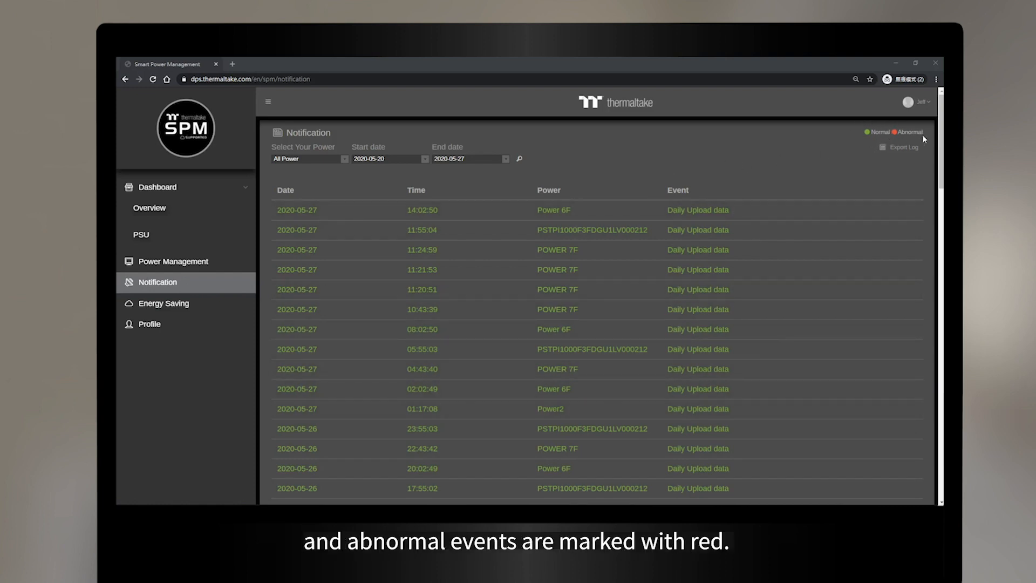
mouse_move(669, 125)
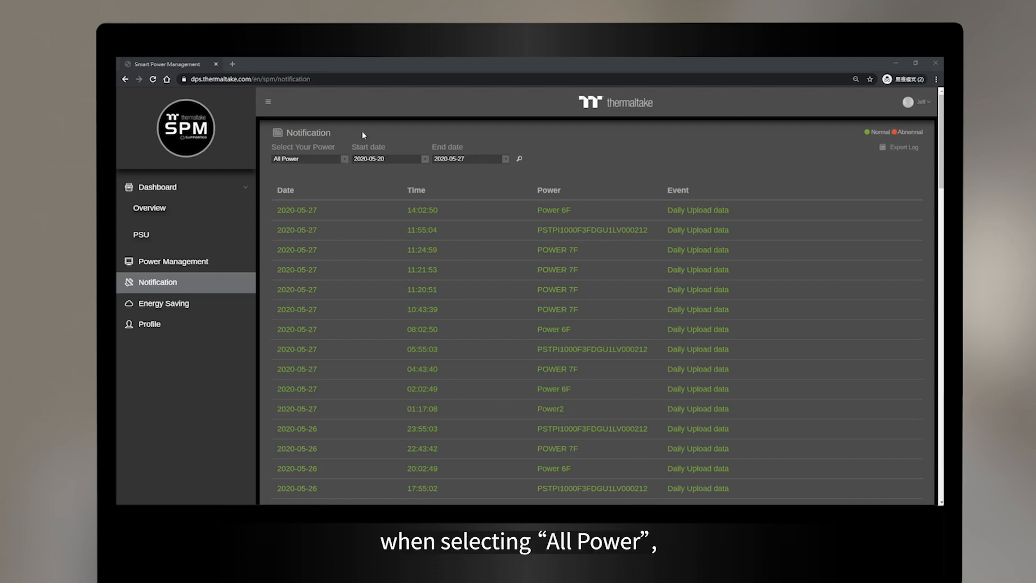
Filter the notification log to start 2020-04-15 and end 2020-05-01 and reload it
left_click(386, 159)
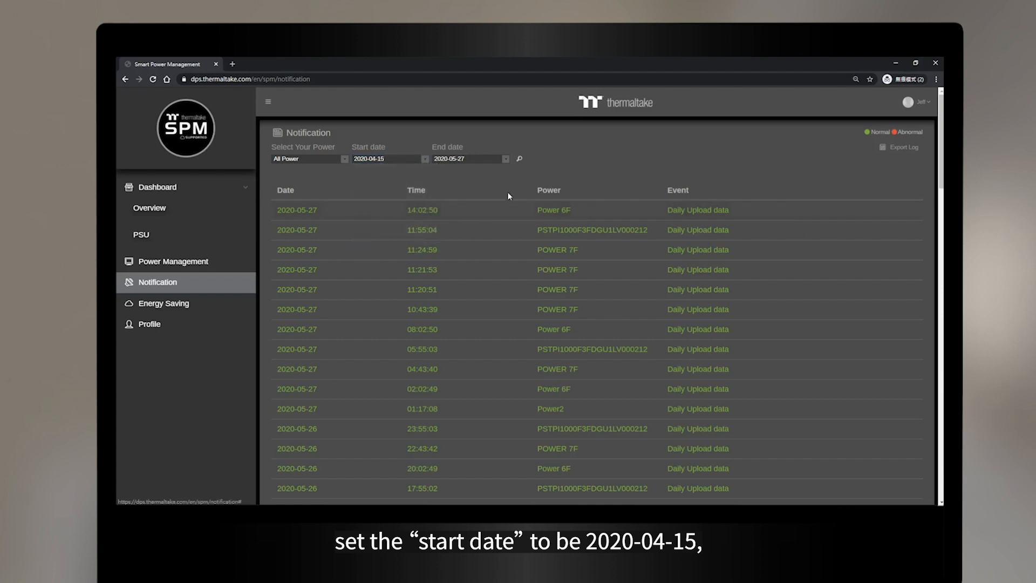
left_click(468, 158)
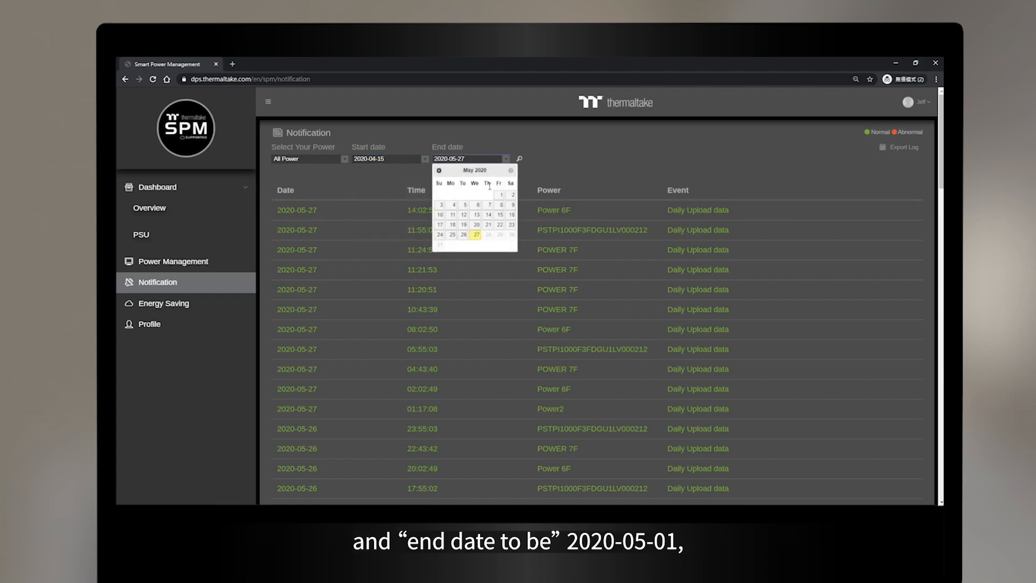
left_click(518, 159)
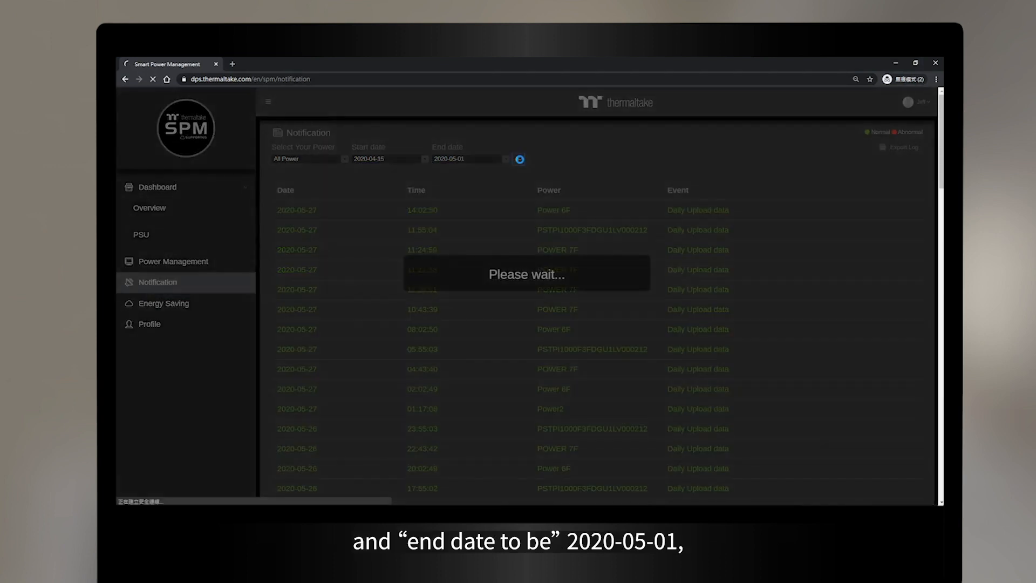
left_click(520, 159)
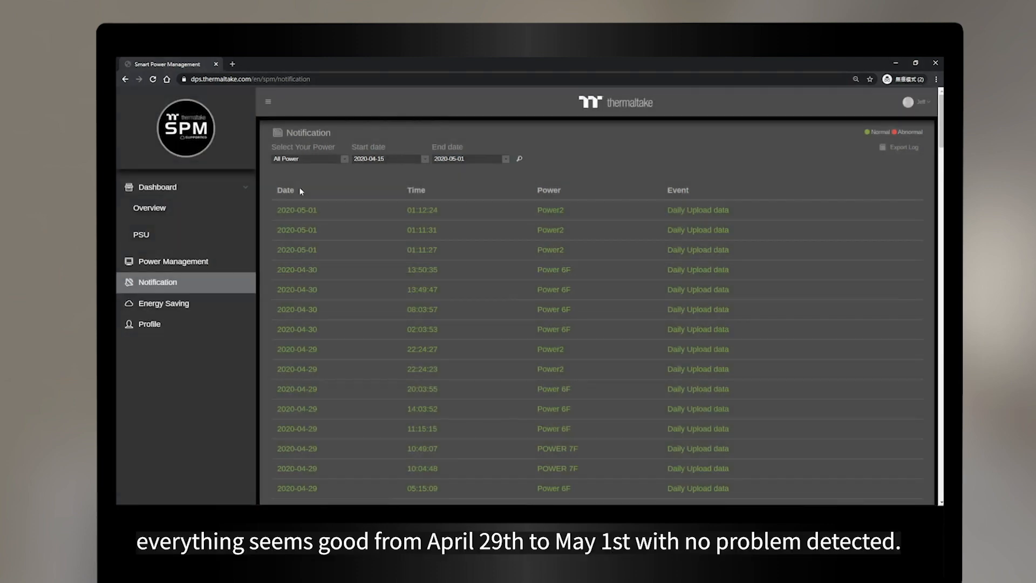
mouse_move(746, 385)
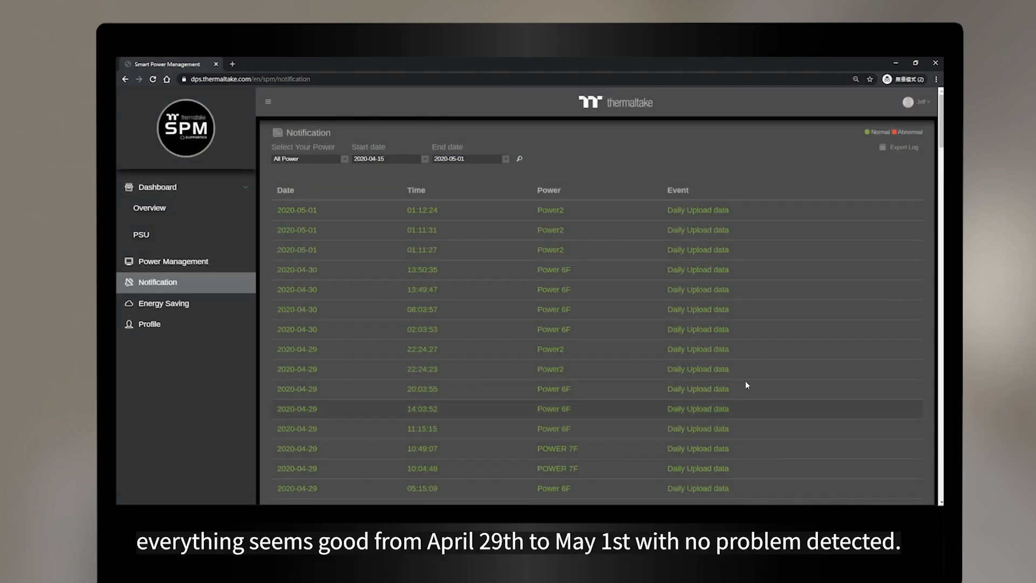
Scroll to the red Abnormal Fan Speed Detected rows for Power 6F and export the log as CSV
scroll("down", 3)
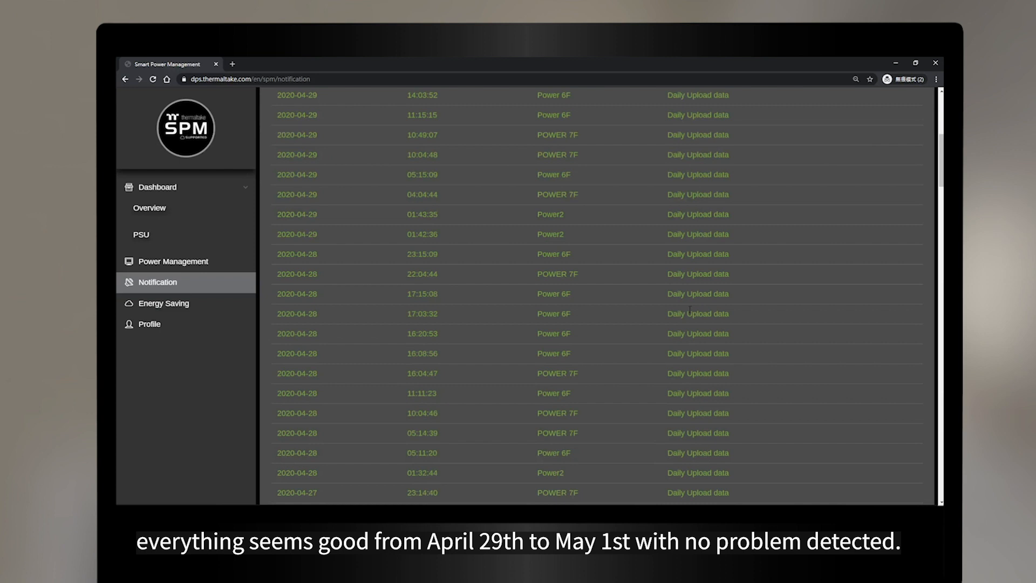
scroll("down", 3)
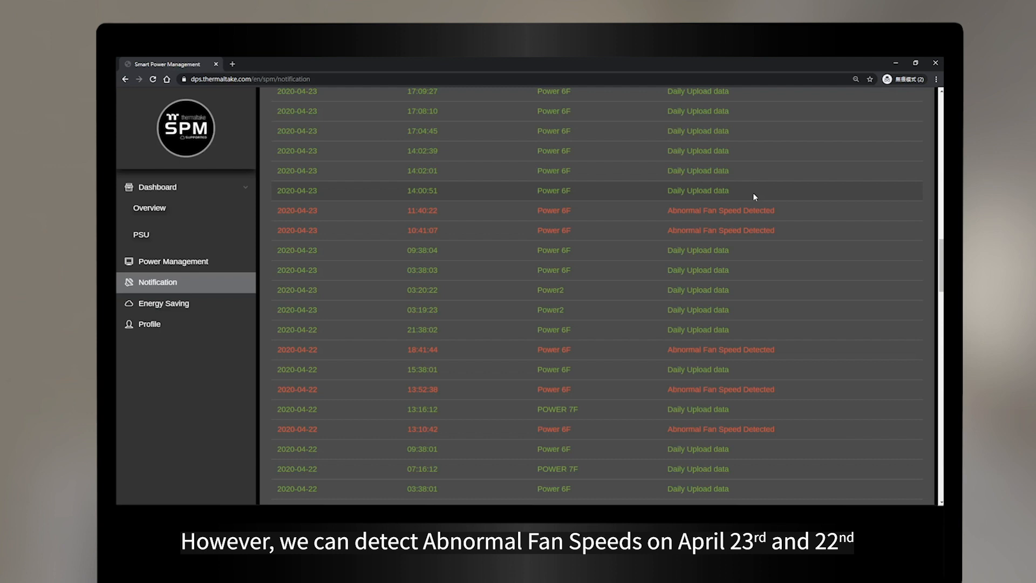
mouse_move(802, 329)
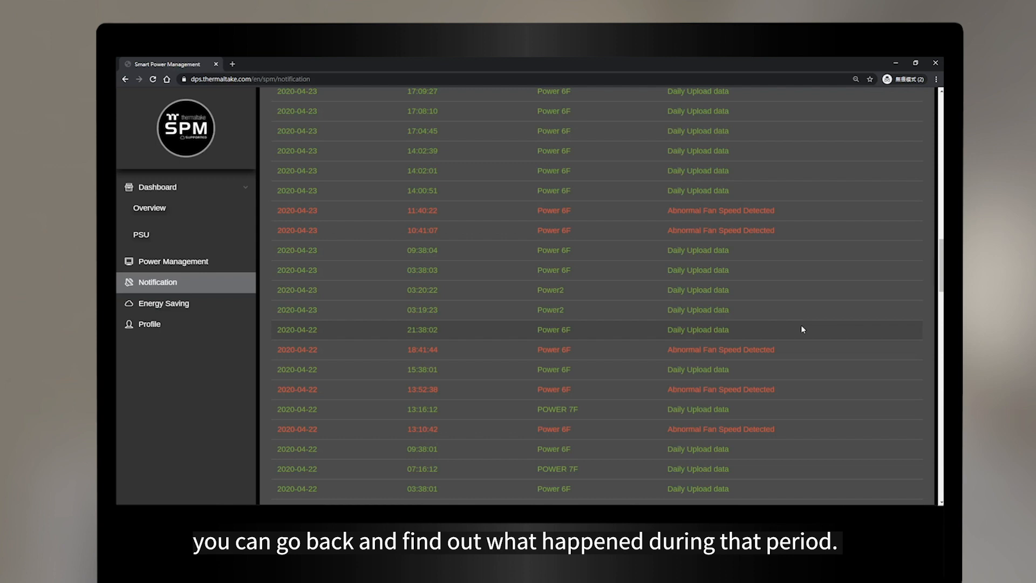
left_click(899, 147)
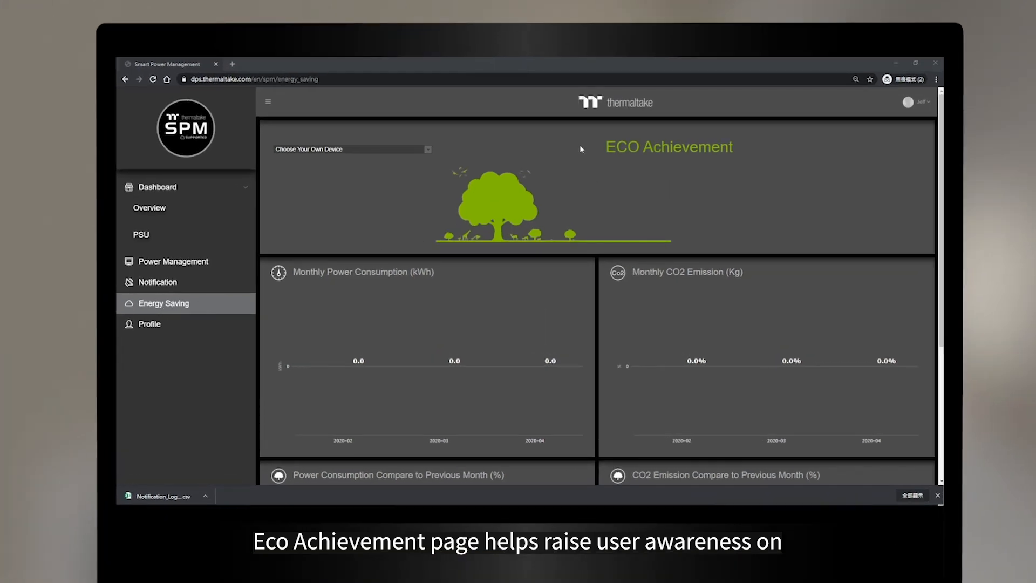
Review the Energy Saving page and choose POWER 7F as the reported device
scroll("down", 3)
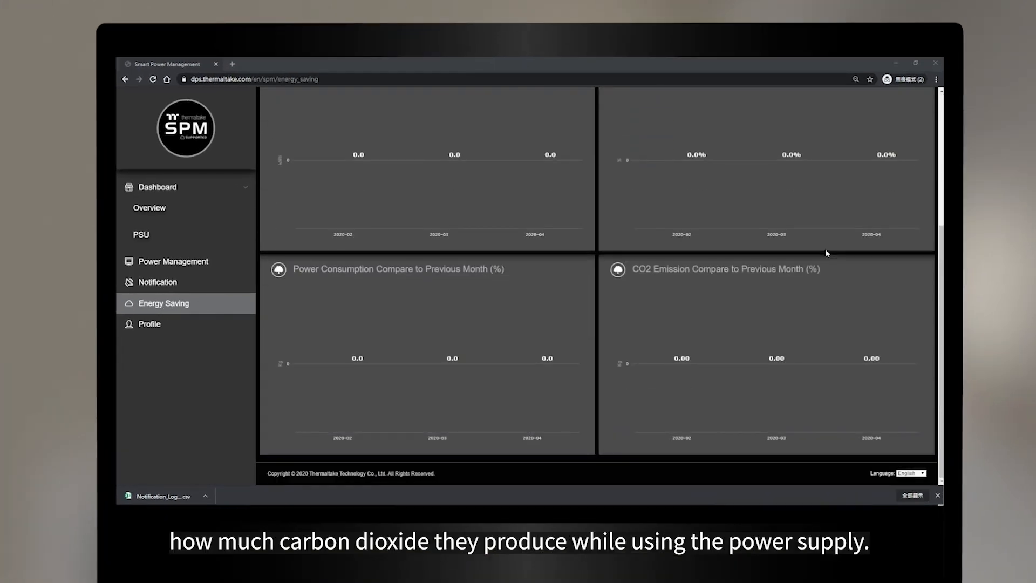
scroll("up", 3)
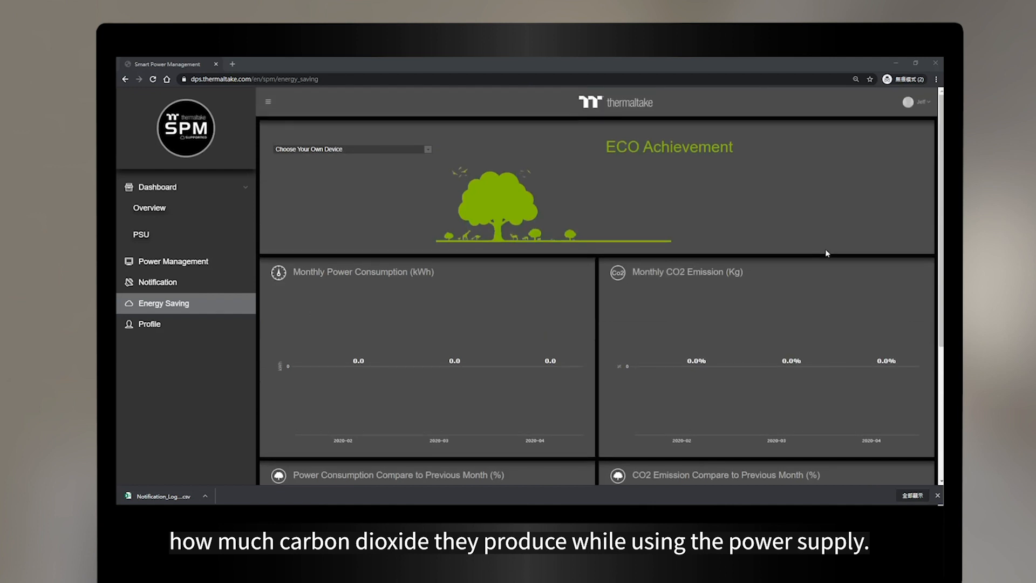
mouse_move(475, 161)
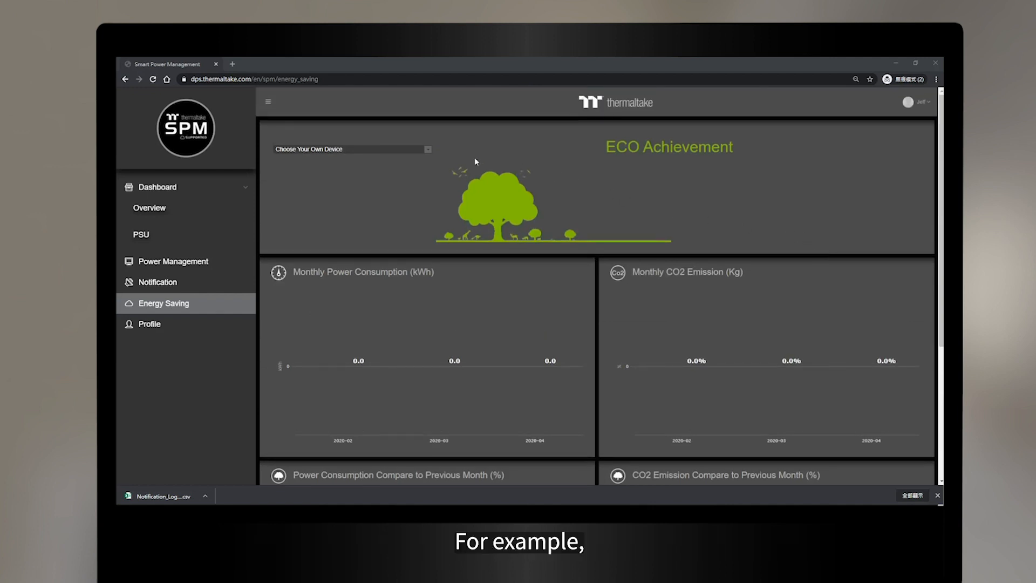
left_click(352, 149)
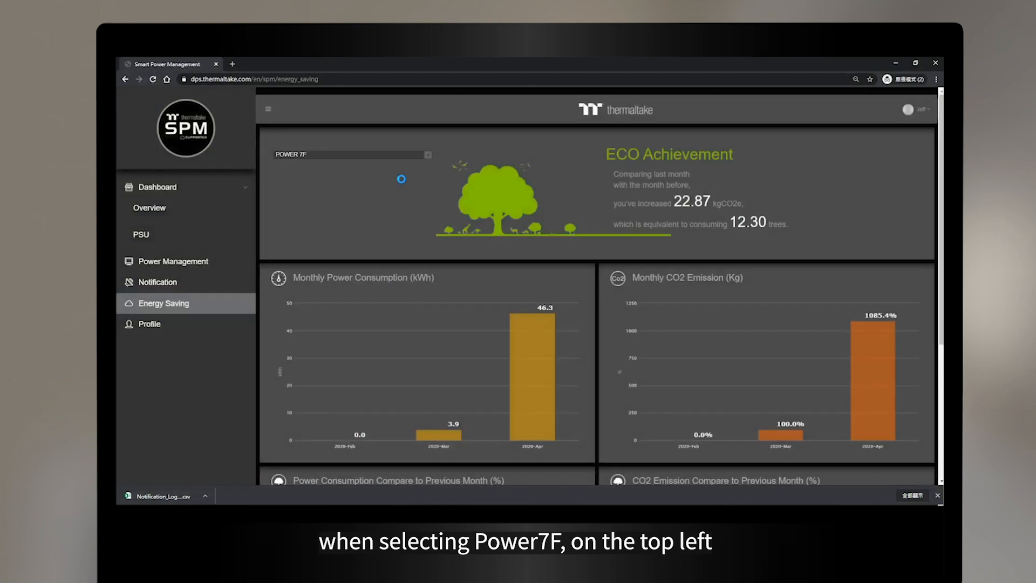
mouse_move(638, 211)
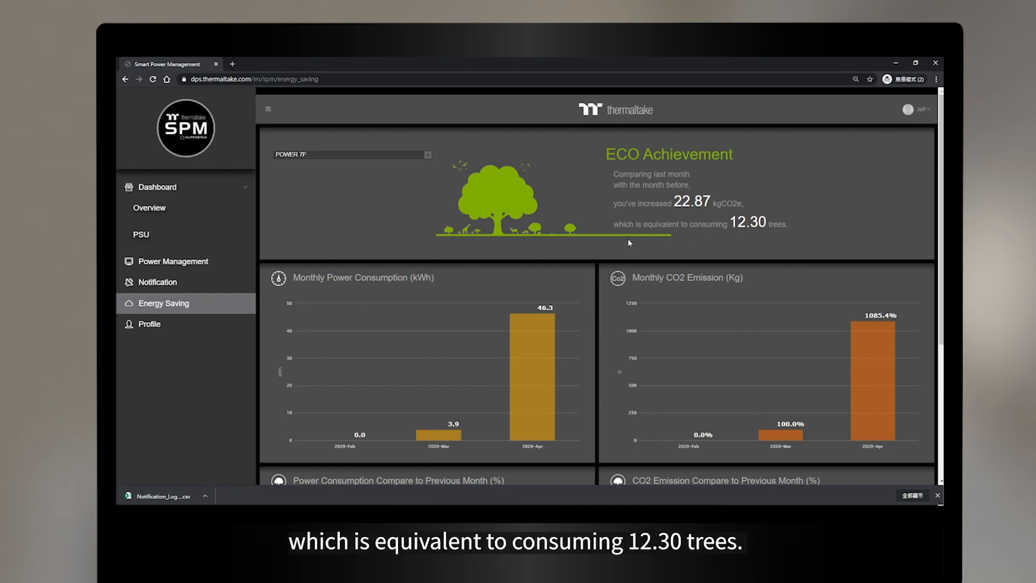
mouse_move(790, 234)
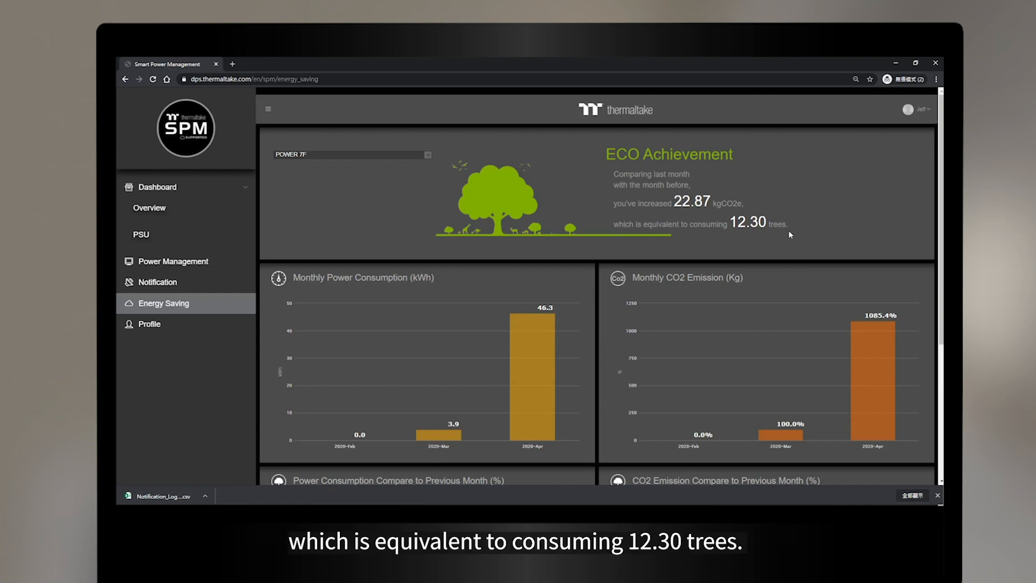